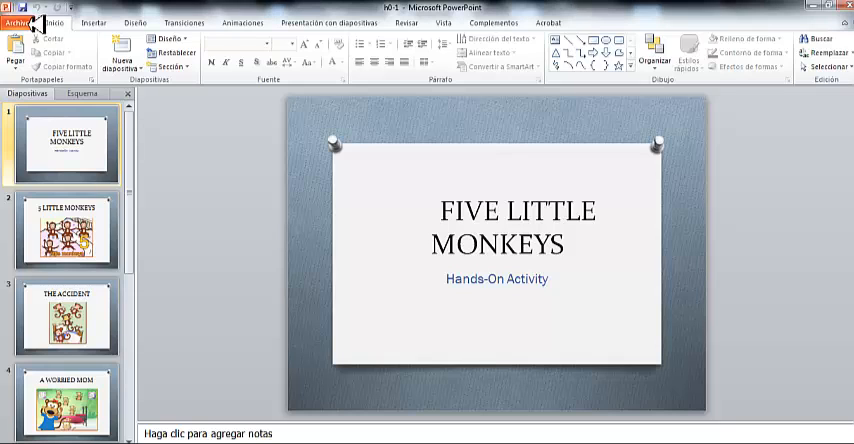
# - Show the Backstage view for the Five Little Monkeys presentation
pyautogui.click(24, 22)
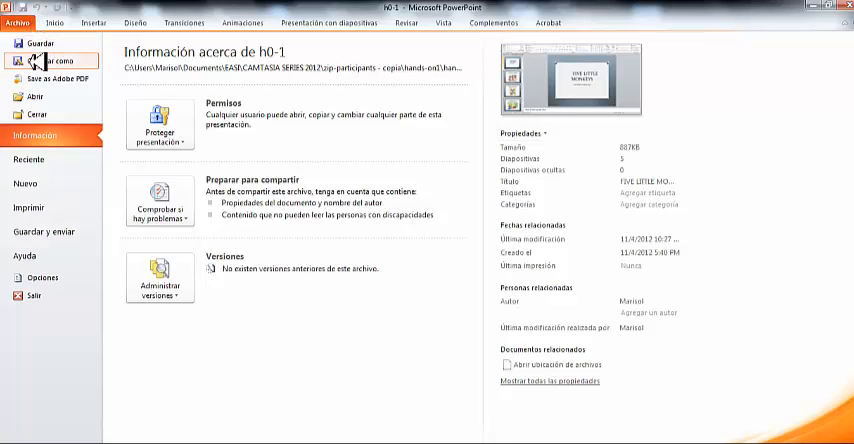
# - Save the presentation as JPEG File Interchange Format images
pyautogui.click(44, 58)
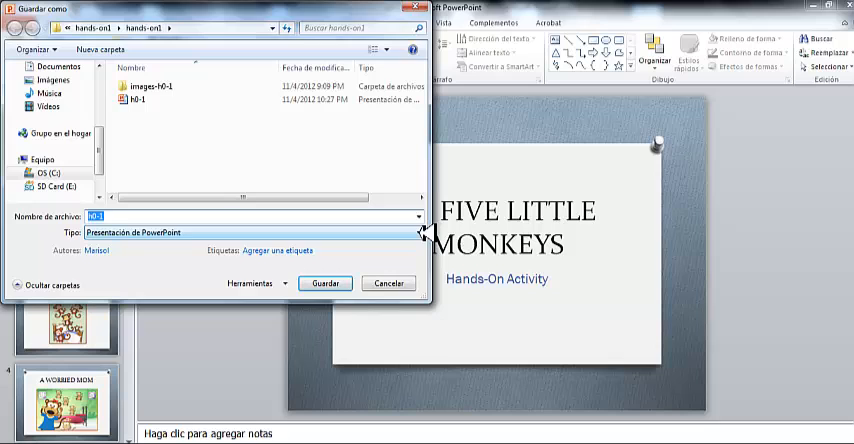
pyautogui.click(418, 232)
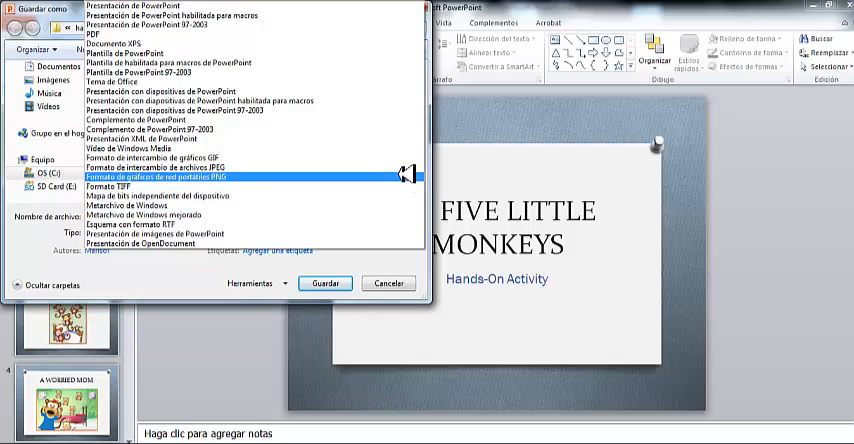
pyautogui.click(180, 176)
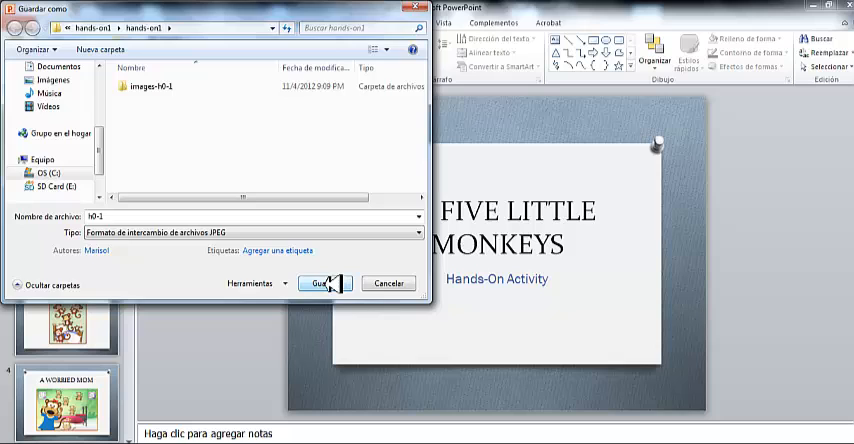
pyautogui.click(316, 284)
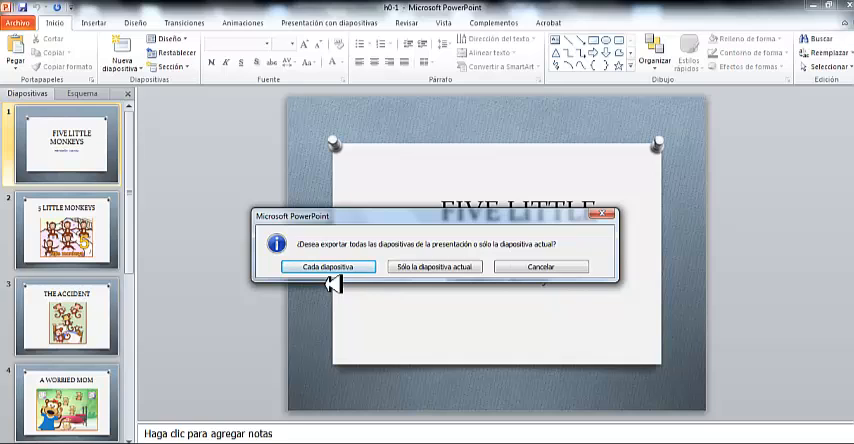
# - Export every slide as a separate JPEG image rather than only the current one
pyautogui.click(328, 266)
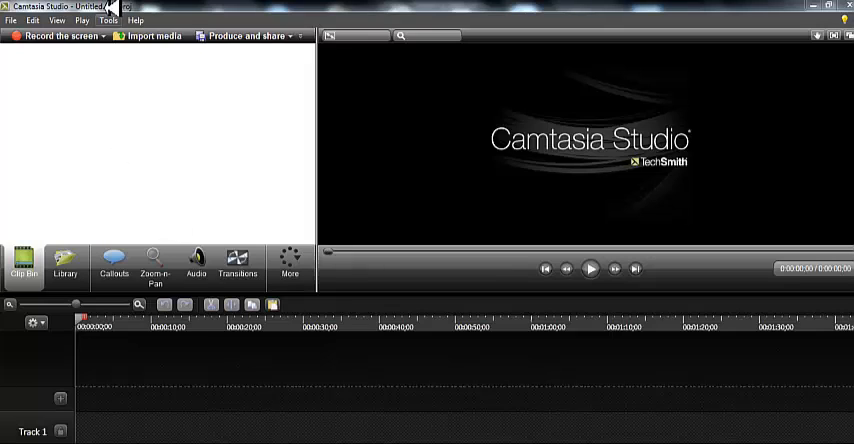
# - Import the Diapositiva1–5 JPG files into the Camtasia clip bin
pyautogui.click(148, 36)
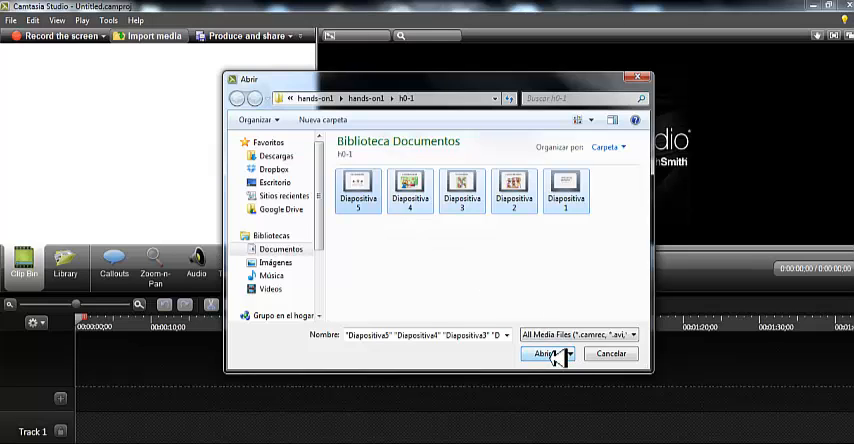
pyautogui.click(544, 352)
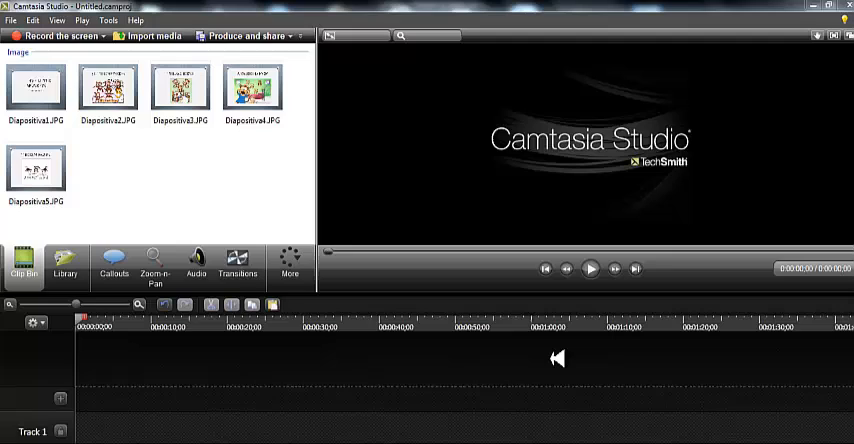